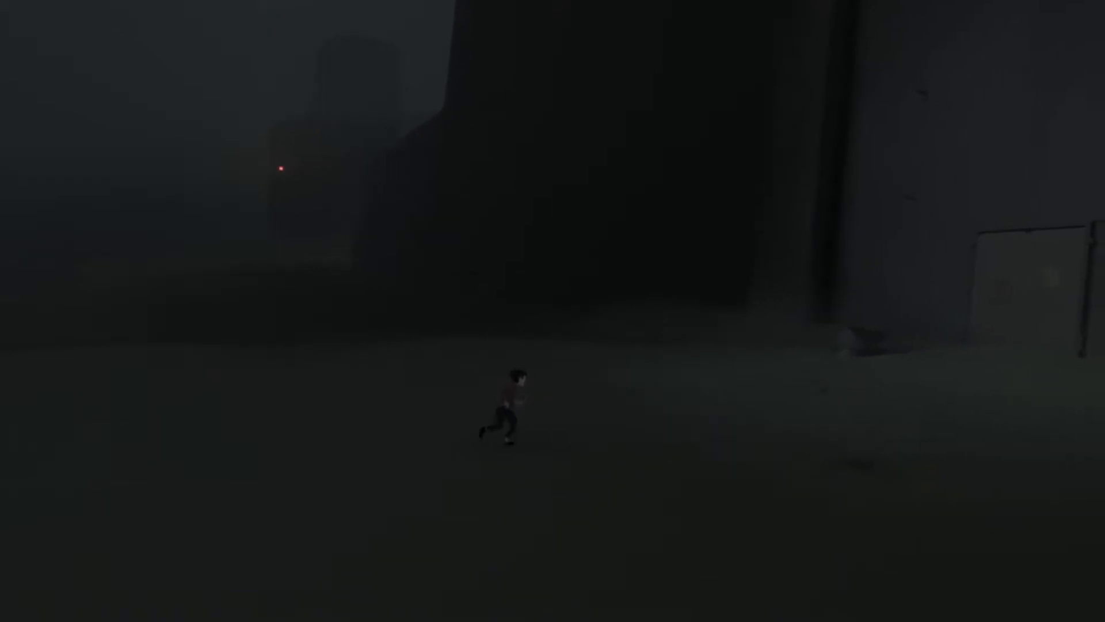
{"action": "key", "text": "Right"}
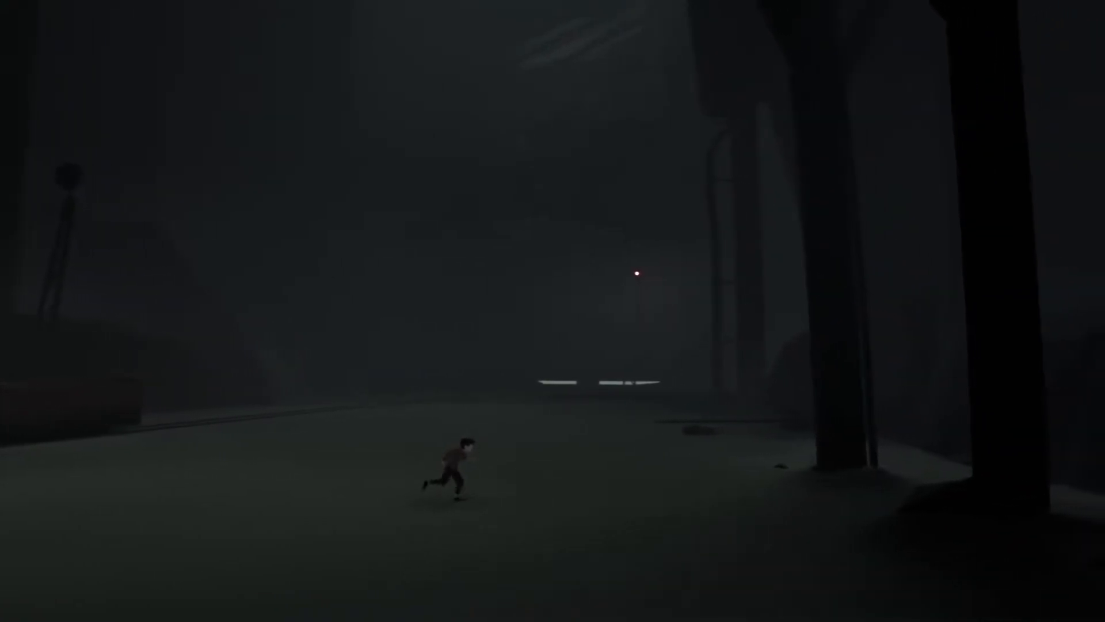
{"action": "key", "text": "Right"}
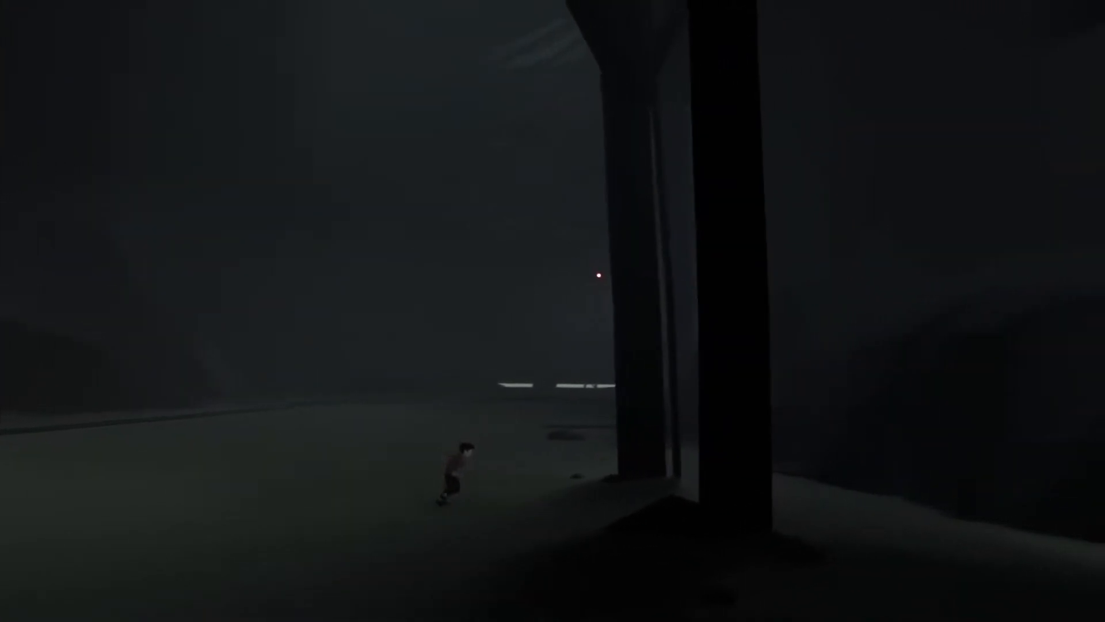